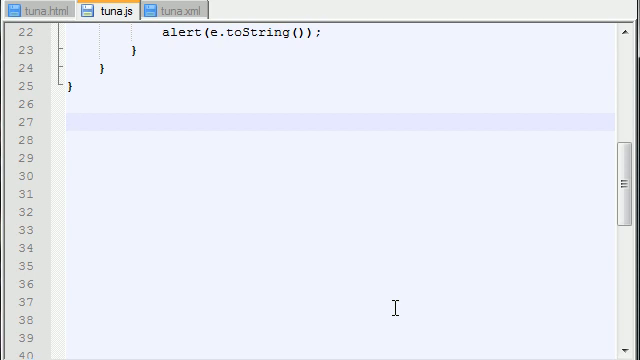
Below process(), add the comment '//when state changes' and an empty handleStateChange() function.
{"action": "type", "text": "//"}
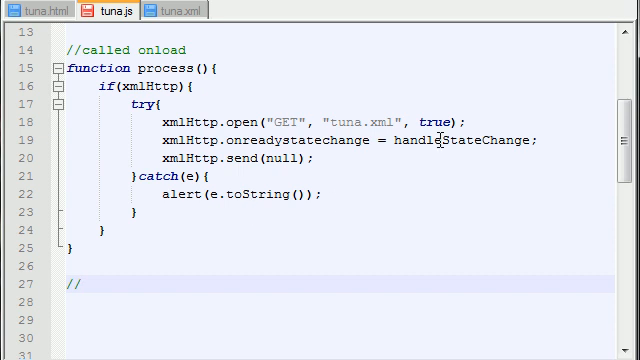
{"action": "double_click", "coordinate": [464, 139]}
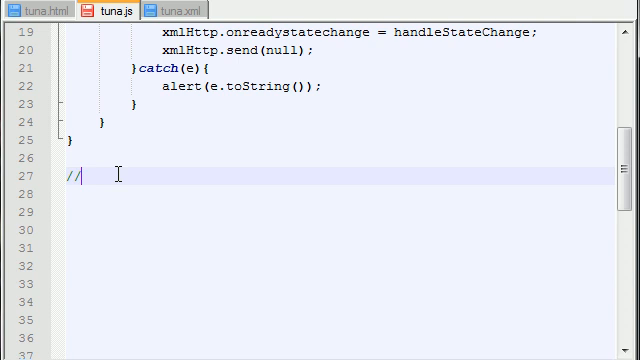
{"action": "type", "text": "when state changes"}
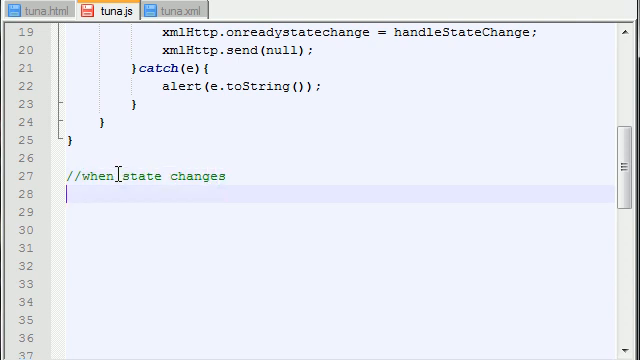
{"action": "type", "text": "function"}
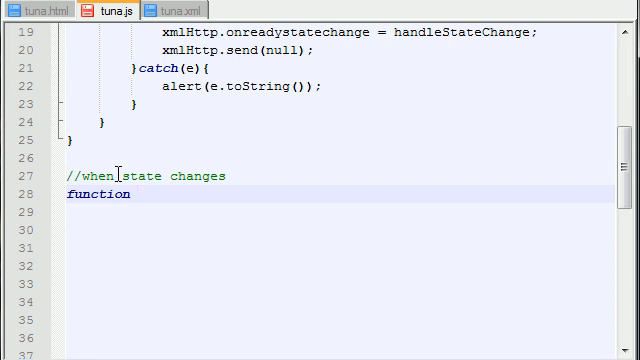
{"action": "type", "text": "handleStateChange()"}
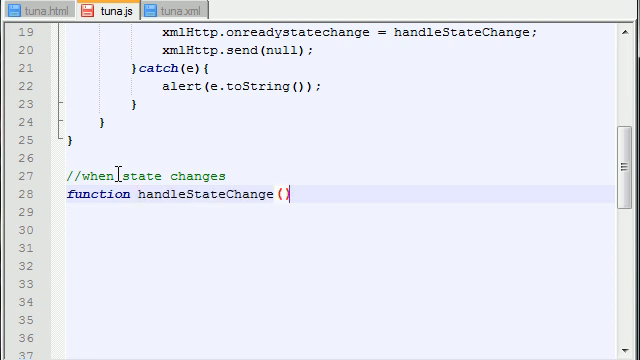
{"action": "type", "text": "{"}
{"action": "left_click", "coordinate": [337, 230]}
{"action": "type", "text": "}"}
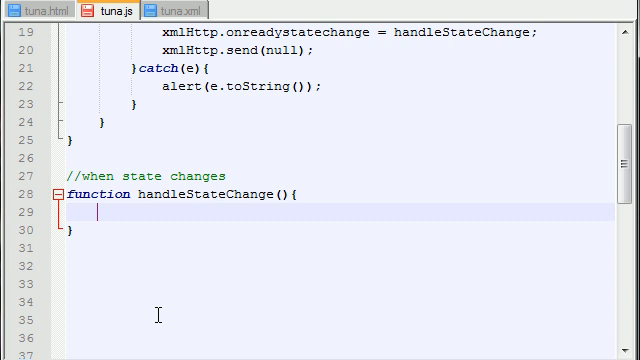
Open an if(xmlHttp.readyState==4) block inside handleStateChange.
{"action": "type", "text": "if()"}
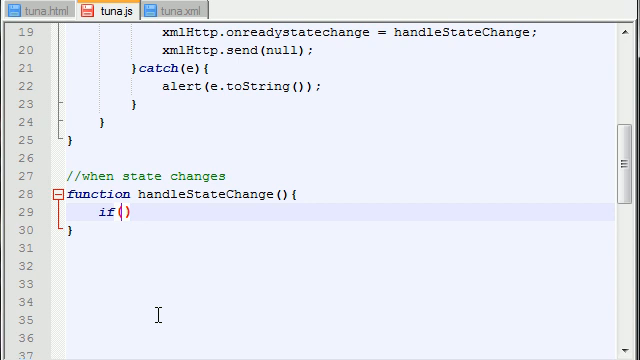
{"action": "type", "text": "xml"}
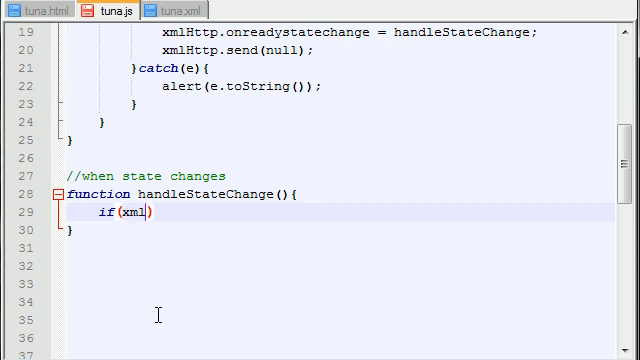
{"action": "type", "text": "Http"}
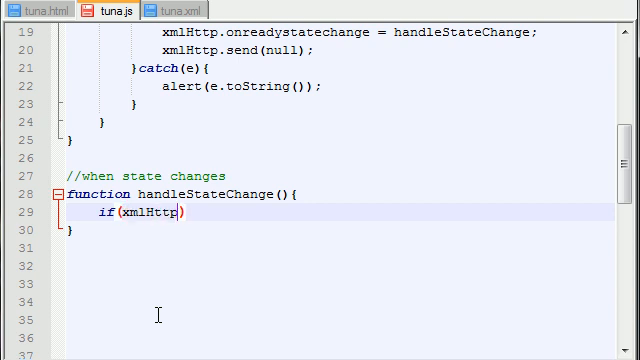
{"action": "type", "text": "."}
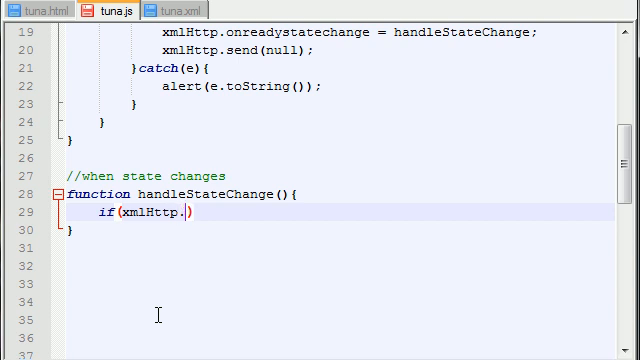
{"action": "type", "text": "readySt"}
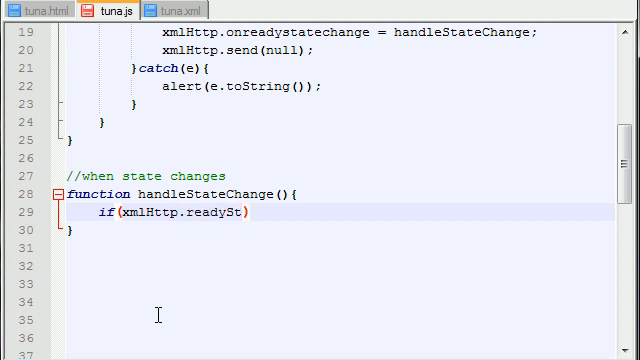
{"action": "type", "text": "ate"}
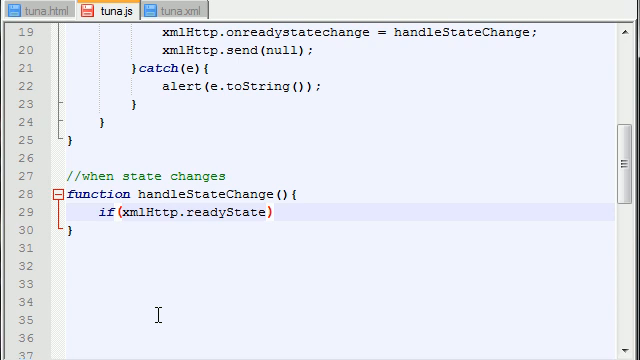
{"action": "type", "text": "==4"}
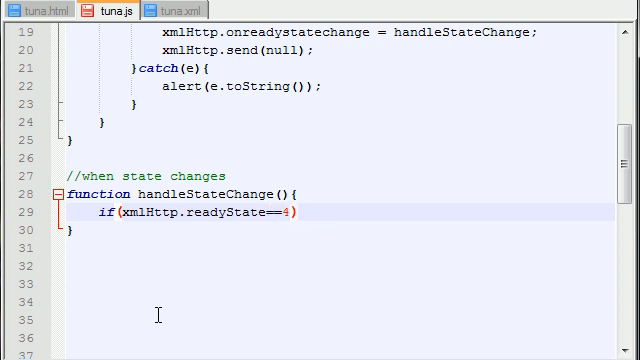
{"action": "type", "text": "{"}
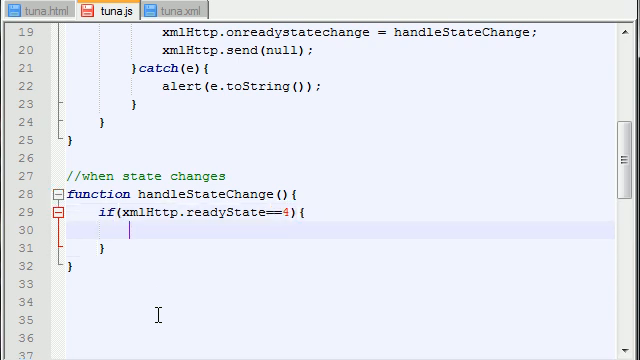
Nest an empty if(xmlHttp.status==200) block inside the readyState check.
{"action": "type", "text": "if()"}
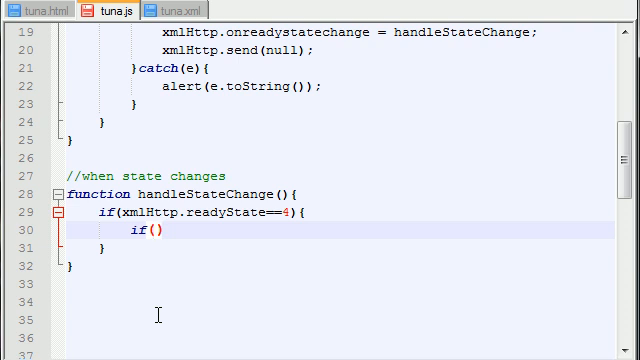
{"action": "double_click", "coordinate": [140, 214]}
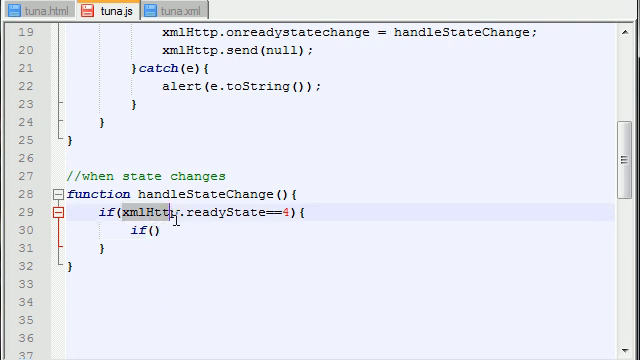
{"action": "type", "text": "xmlHttp"}
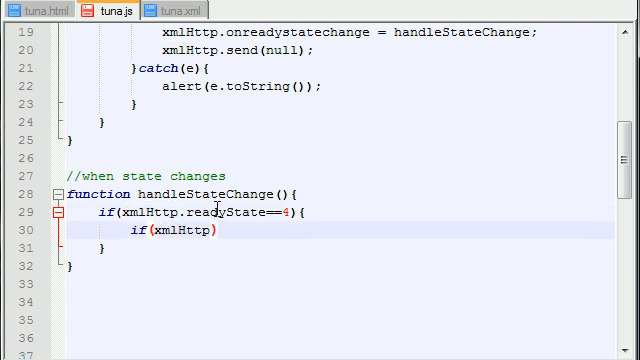
{"action": "type", "text": "st"}
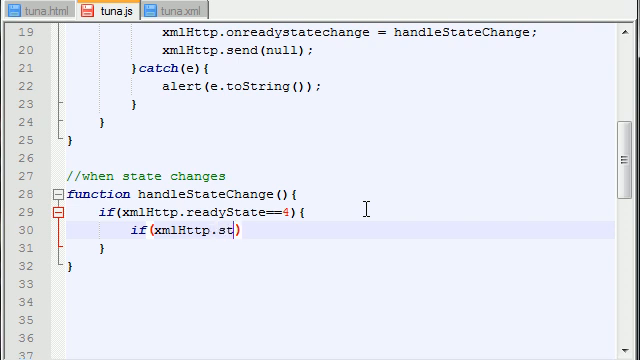
{"action": "type", "text": "atus=="}
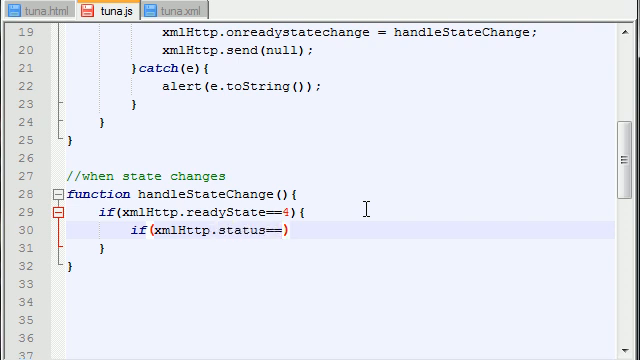
{"action": "type", "text": "200) {}"}
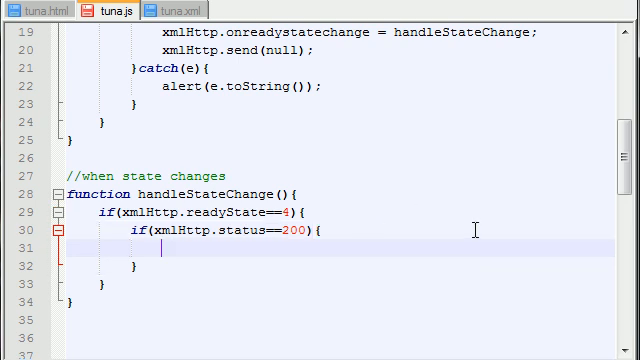
{"action": "mouse_move", "coordinate": [374, 262]}
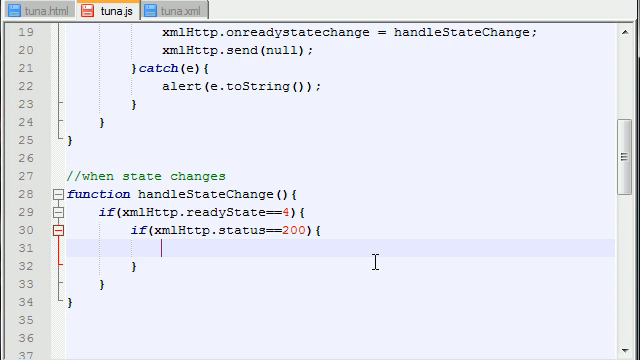
Inside the status-200 block, add a try block calling handleResponse();.
{"action": "scroll", "scroll_direction": "down", "scroll_amount": 3}
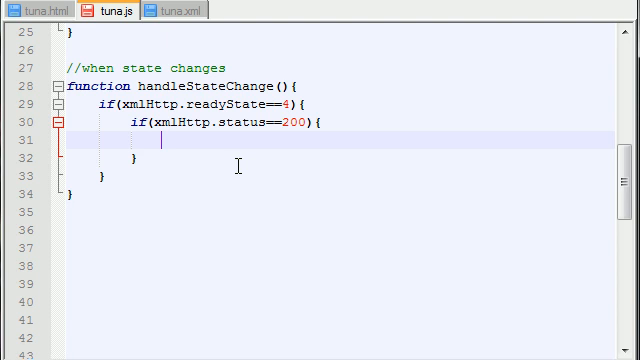
{"action": "type", "text": "try{"}
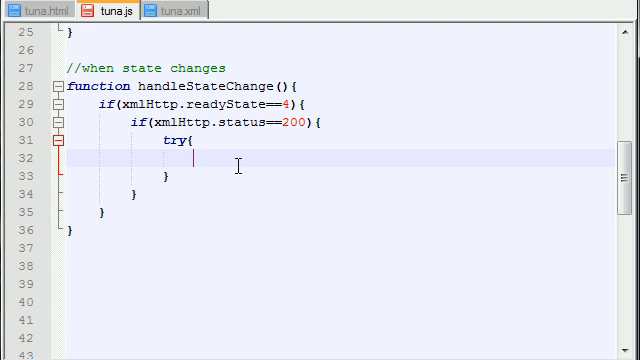
{"action": "type", "text": "handle"}
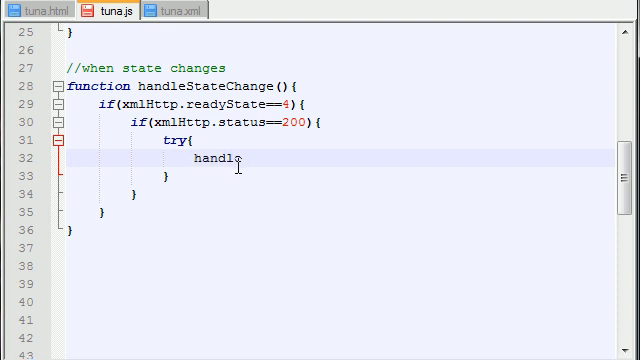
{"action": "type", "text": "Response"}
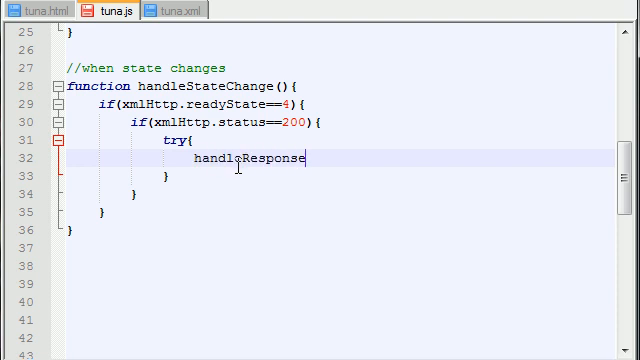
{"action": "type", "text": "();"}
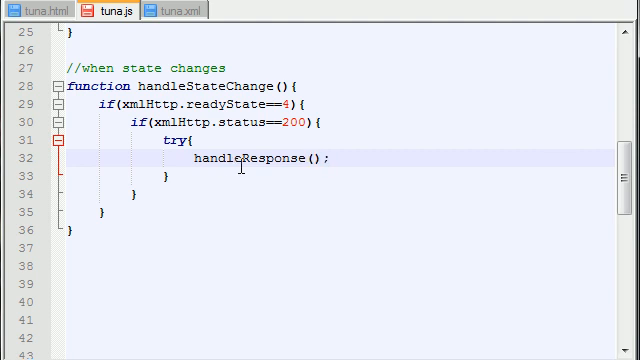
{"action": "double_click", "coordinate": [265, 160]}
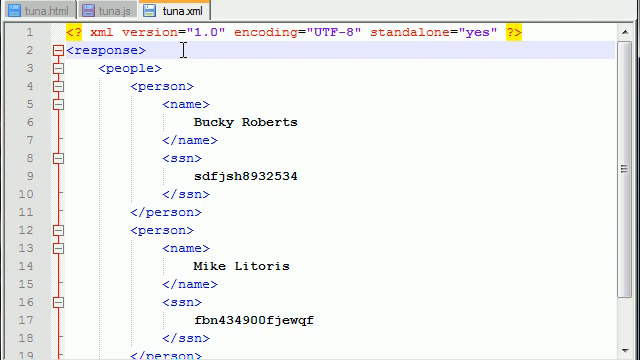
{"action": "double_click", "coordinate": [105, 51]}
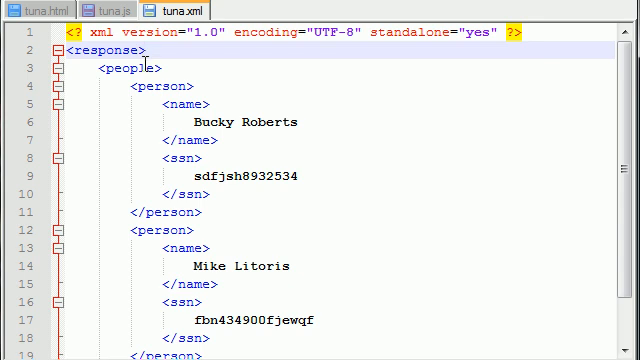
{"action": "double_click", "coordinate": [102, 50]}
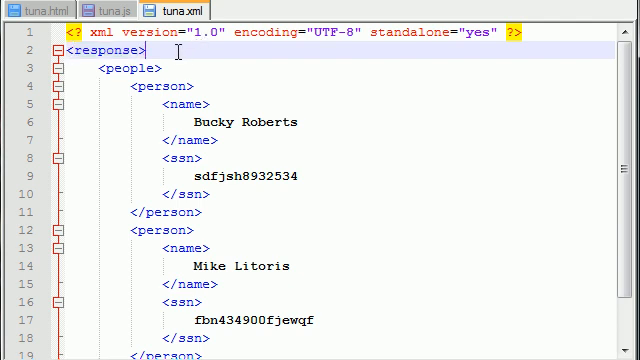
{"action": "double_click", "coordinate": [94, 50]}
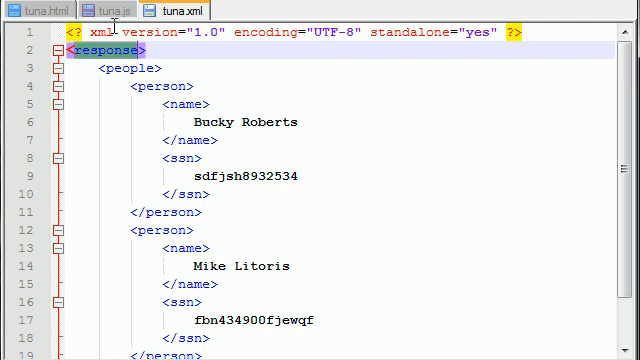
{"action": "left_click", "coordinate": [110, 9]}
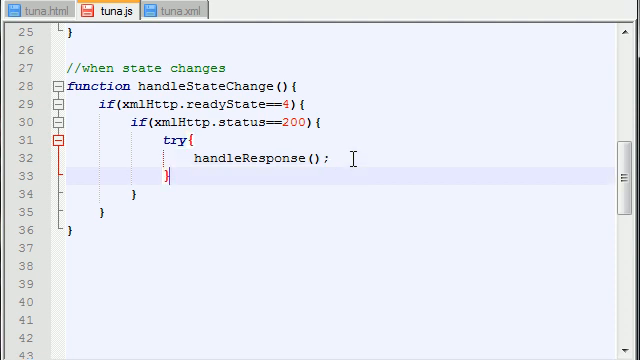
After the try block, add catch(e) with alert(e.toString());, matching the process function.
{"action": "left_click", "coordinate": [200, 158]}
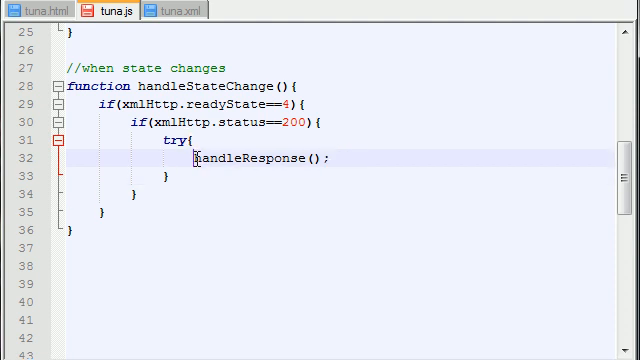
{"action": "double_click", "coordinate": [263, 158]}
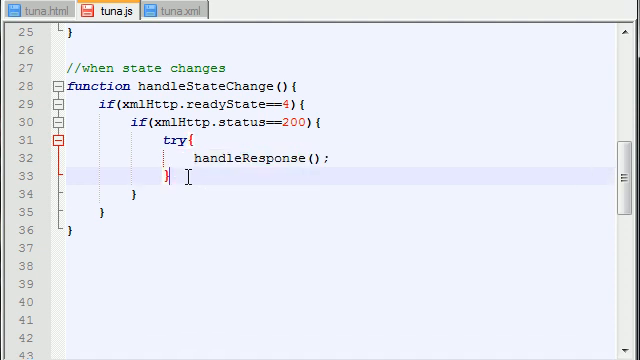
{"action": "type", "text": "ca"}
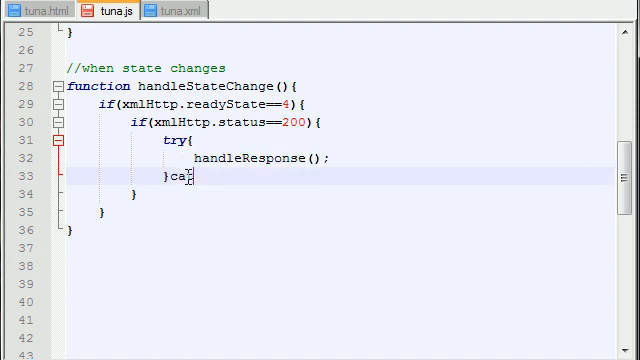
{"action": "type", "text": "tch"}
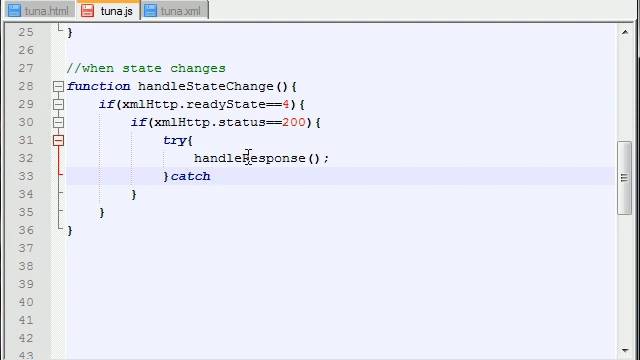
{"action": "type", "text": "(e)"}
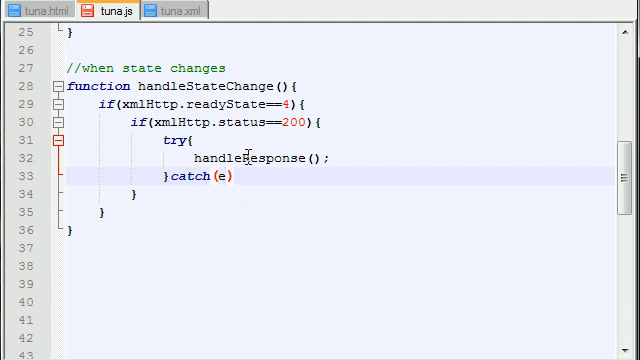
{"action": "type", "text": "{"}
{"action": "type", "text": "}"}
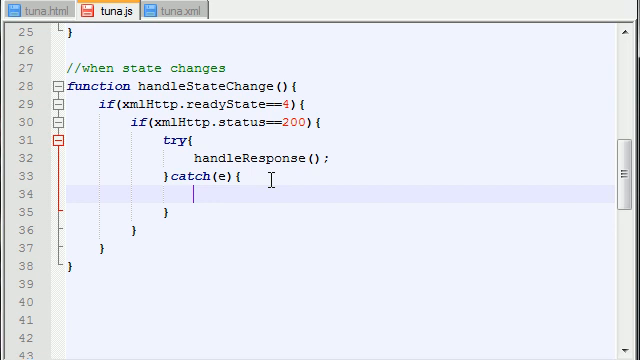
{"action": "scroll", "scroll_direction": "up", "scroll_amount": 3}
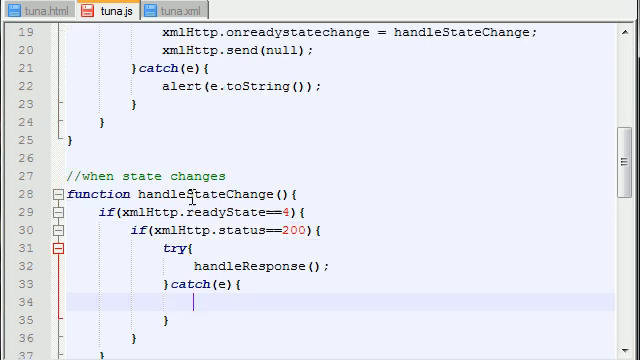
{"action": "scroll", "scroll_direction": "up", "scroll_amount": 3}
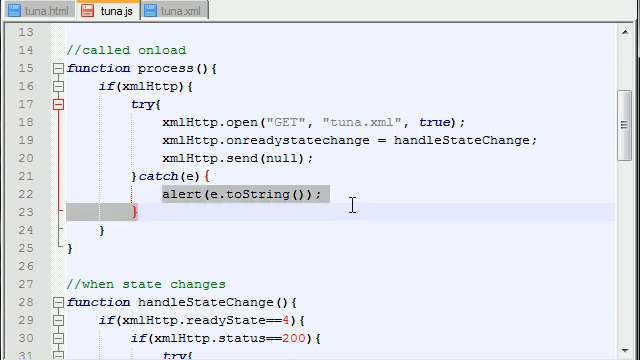
{"action": "scroll", "scroll_direction": "down", "scroll_amount": 3}
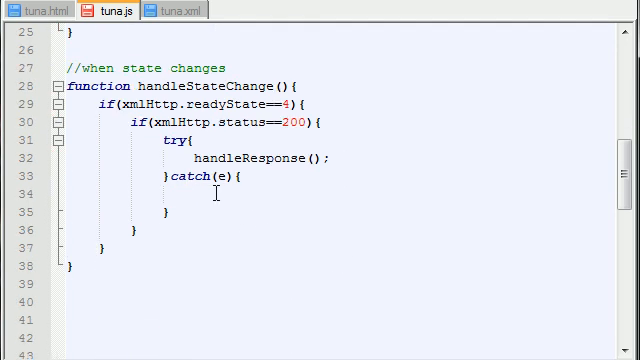
{"action": "type", "text": "alert(e.toString());"}
{"action": "type", "text": "elseP{"}
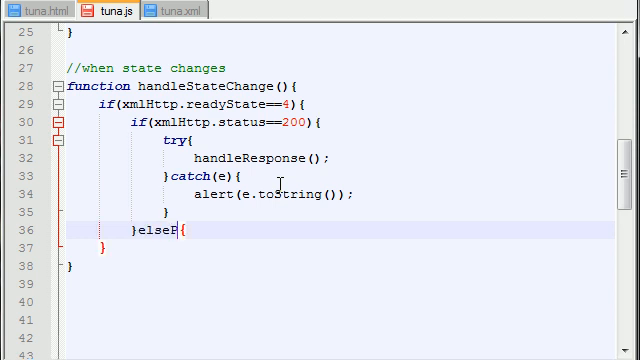
Inside the else branch, add alert(xmlHttp.statusText);.
{"action": "key", "text": "Backspace"}
{"action": "type", "text": "}"}
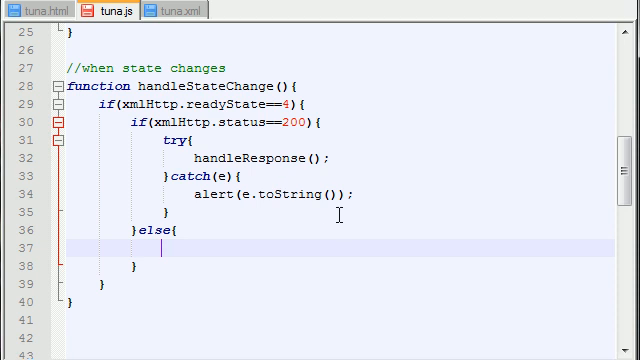
{"action": "type", "text": "al"}
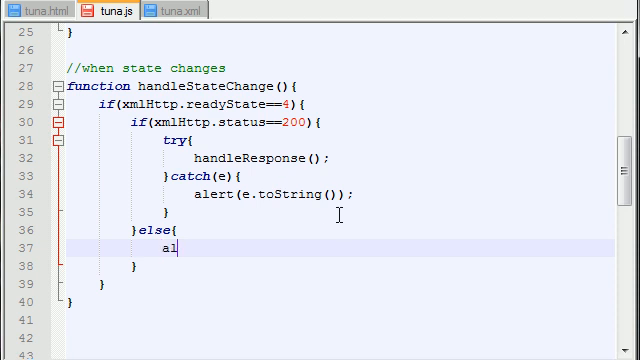
{"action": "type", "text": "ert"}
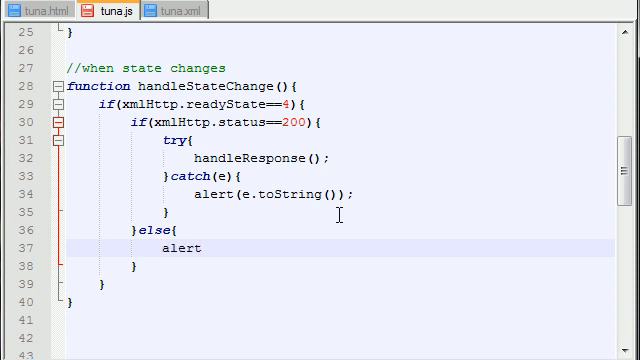
{"action": "type", "text": "(x)"}
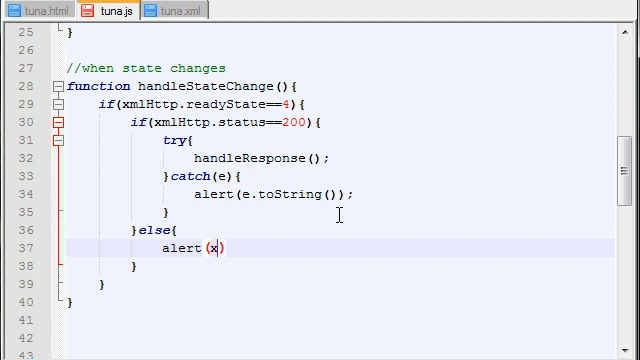
{"action": "type", "text": "mlHttp"}
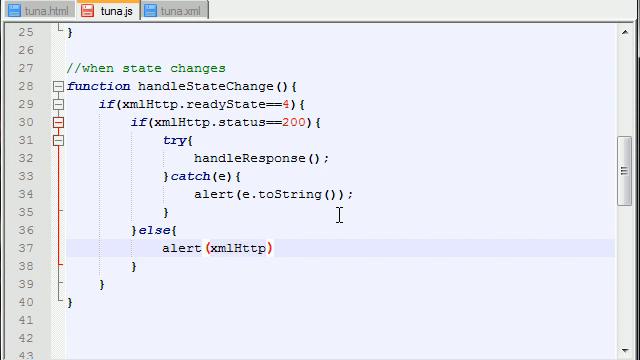
{"action": "type", "text": ".status"}
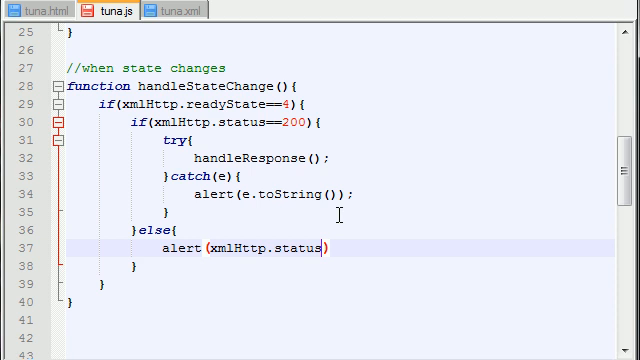
{"action": "type", "text": "Text"}
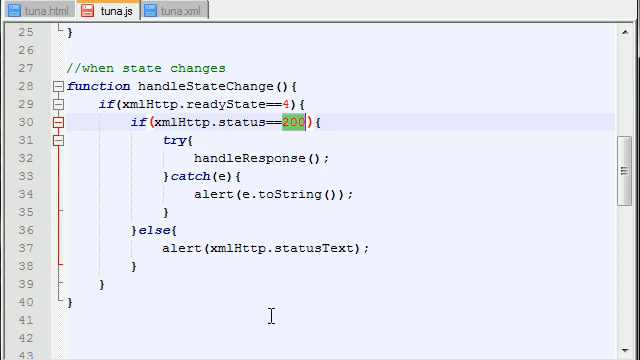
{"action": "double_click", "coordinate": [207, 81]}
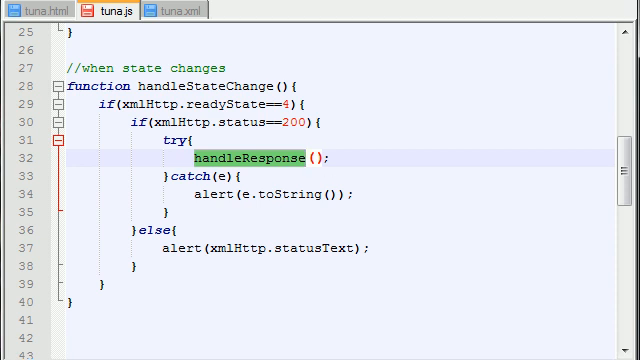
{"action": "mouse_move", "coordinate": [232, 203]}
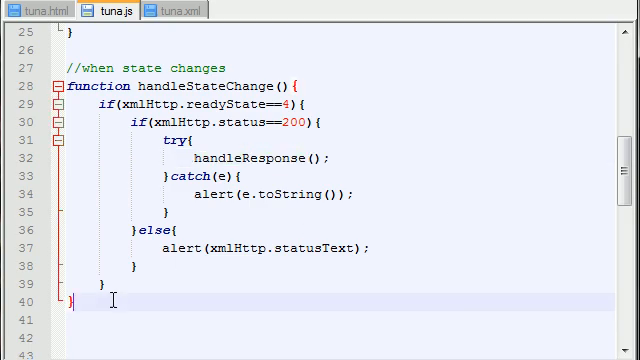
{"action": "scroll", "scroll_direction": "up", "scroll_amount": 3}
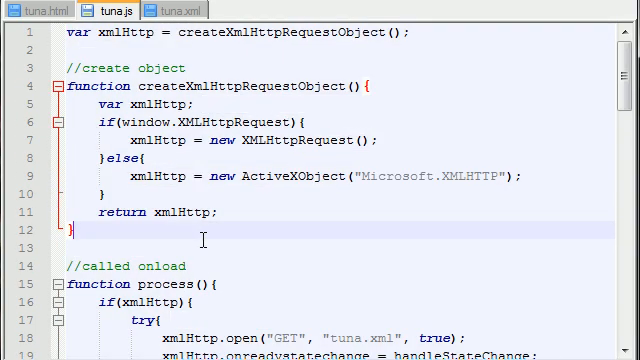
{"action": "scroll", "scroll_direction": "down", "scroll_amount": 3}
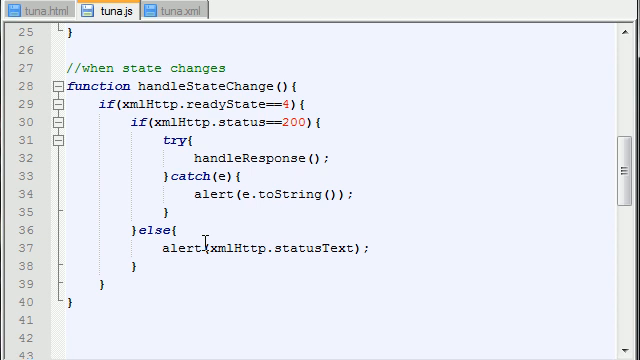
{"action": "scroll", "scroll_direction": "down", "scroll_amount": 3}
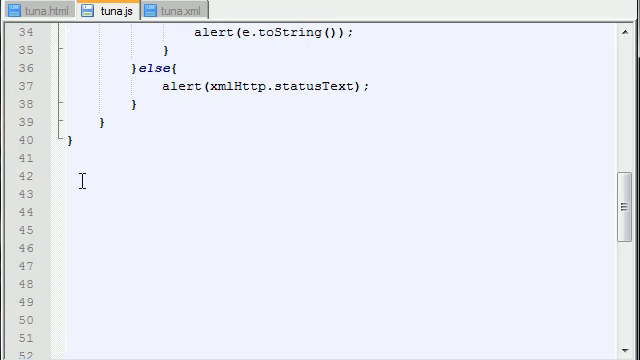
{"action": "left_click", "coordinate": [85, 181]}
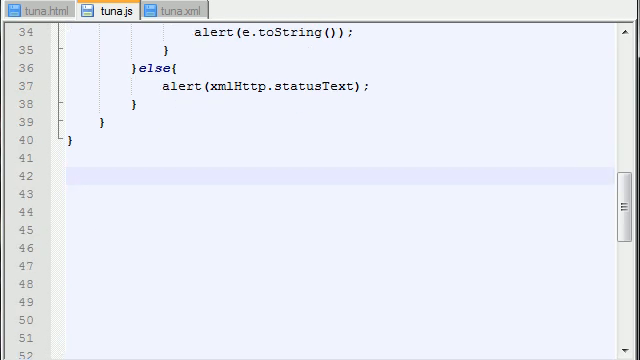